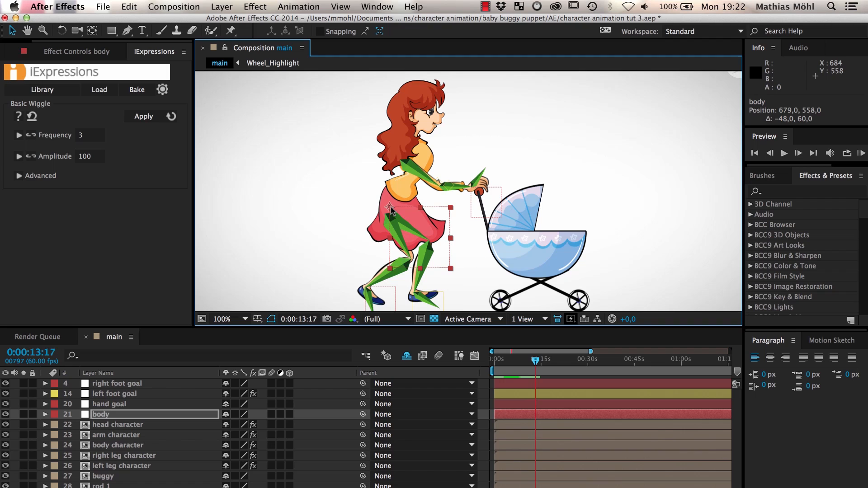
# - Parent head character and body character to the 21. body null
pyautogui.click(116, 424)
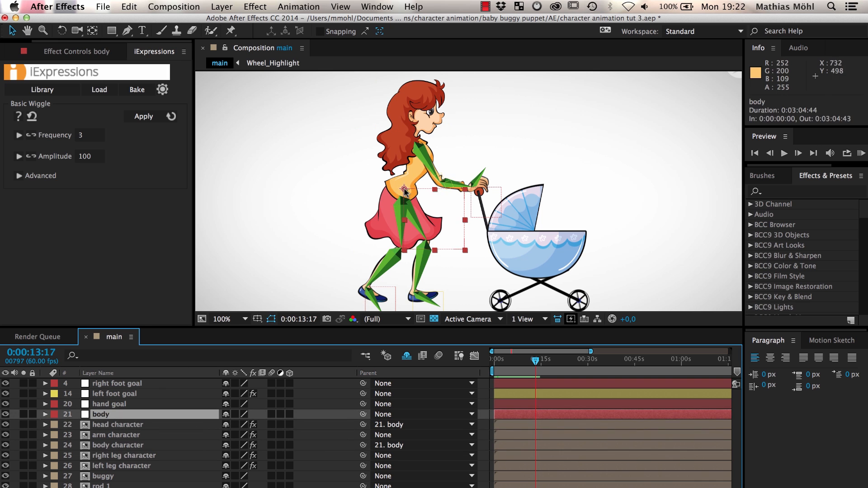
pyautogui.moveTo(404, 191); pyautogui.dragTo(420, 184)
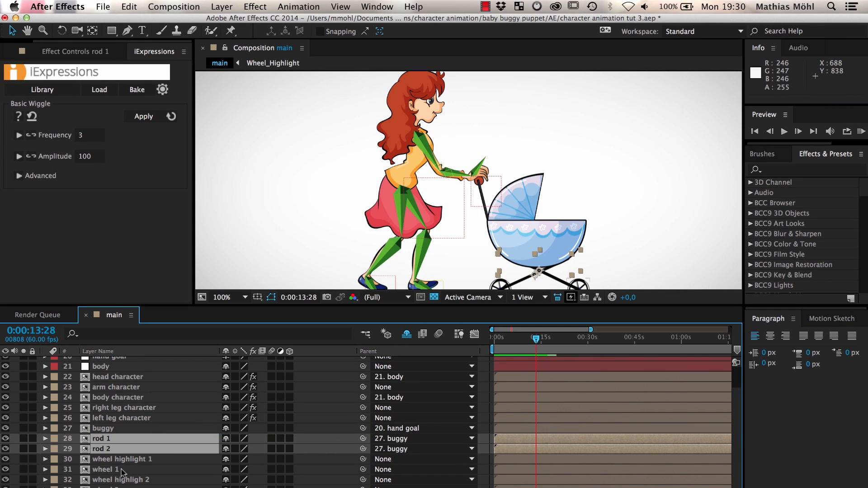
# - Parent wheel 1 to rod 1 so it follows the buggy chain
pyautogui.click(106, 469)
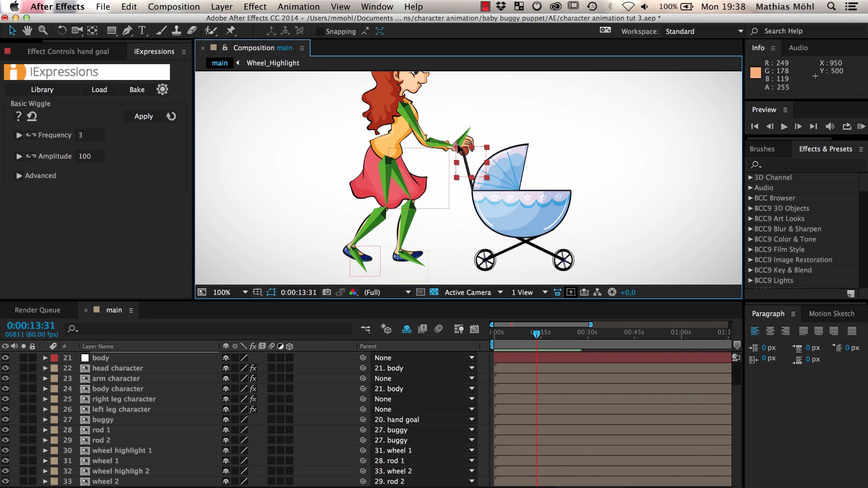
pyautogui.moveTo(460, 149); pyautogui.dragTo(473, 114)
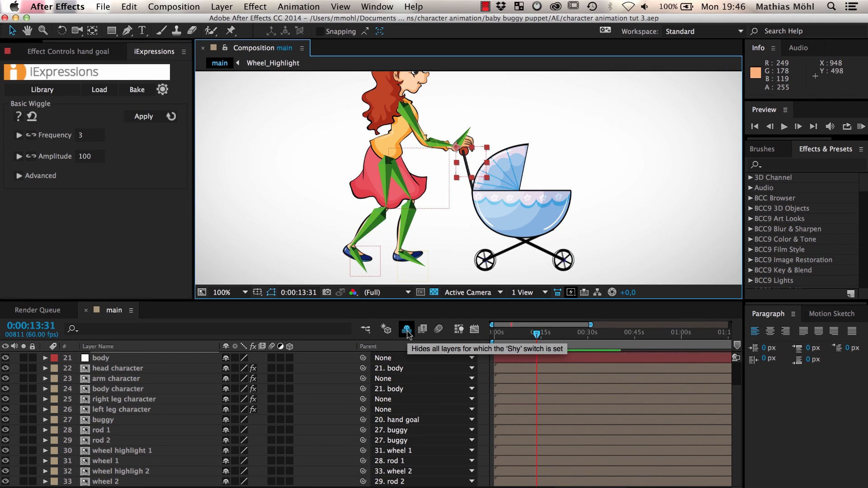
# - Unhide the shy rig layers and show the hand bone's Rotation property
pyautogui.click(406, 329)
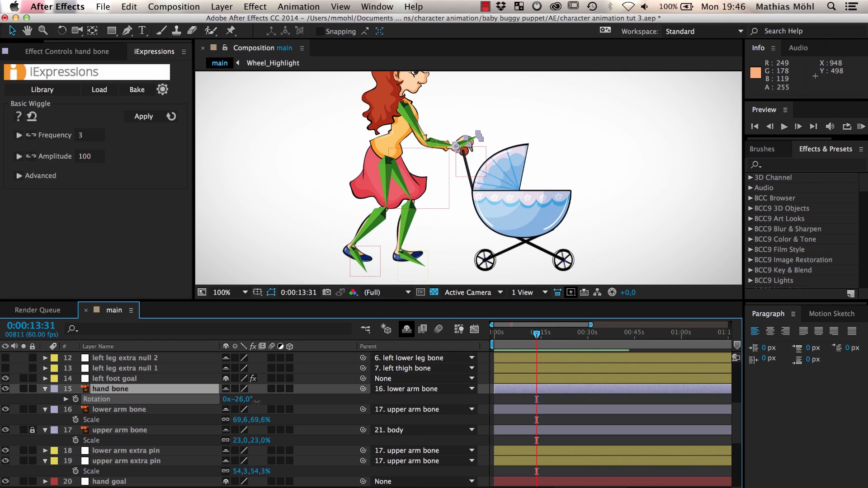
pyautogui.click(221, 6)
pyautogui.write('pu')
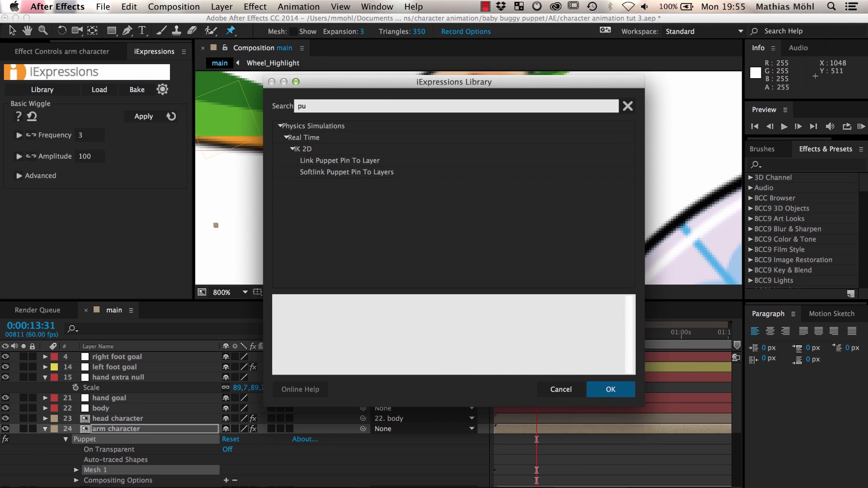
# - Load Link Puppet Pin To Layer from iExpressions and target Puppet Pin 6 at the hand
pyautogui.click(339, 161)
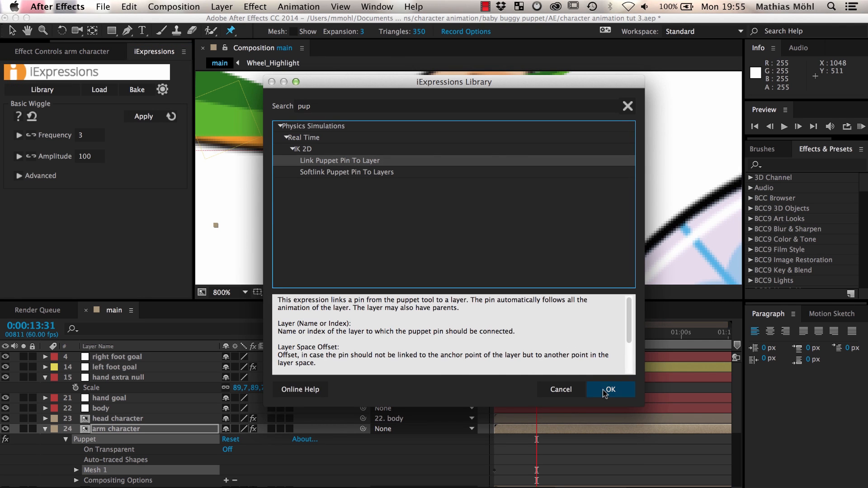
pyautogui.click(608, 389)
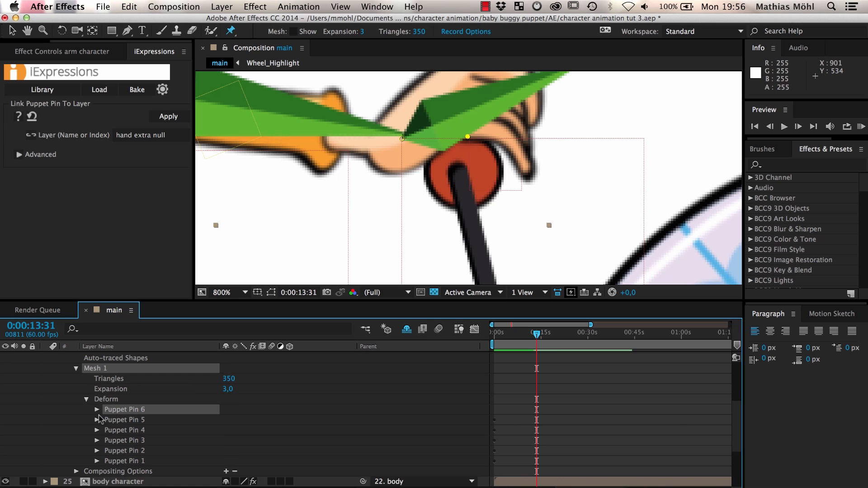
pyautogui.click(168, 116)
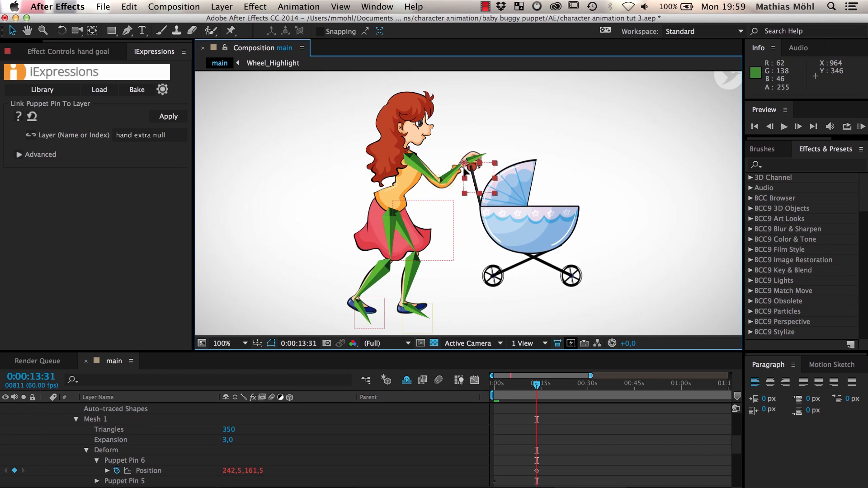
# - Move the hand goal in the viewer to verify the arm follows it
pyautogui.moveTo(474, 166); pyautogui.dragTo(464, 144)
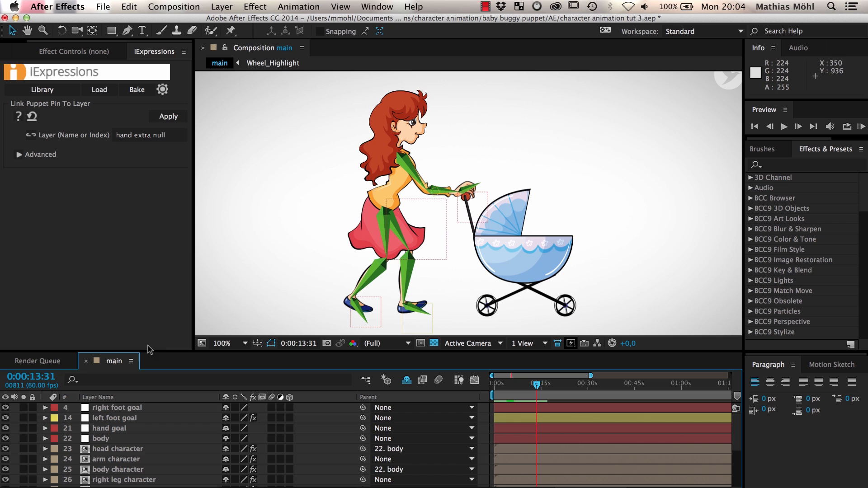
# - Create a Null Object via Layer > New and rename it character master
pyautogui.click(220, 6)
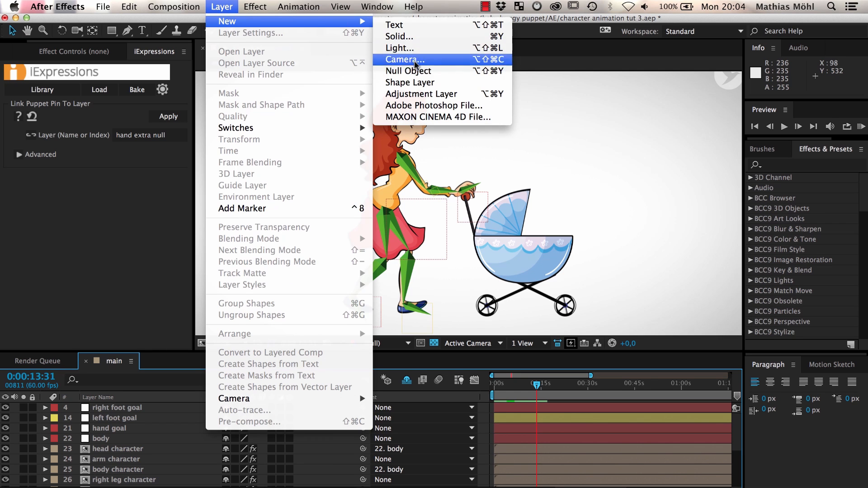
pyautogui.click(409, 70)
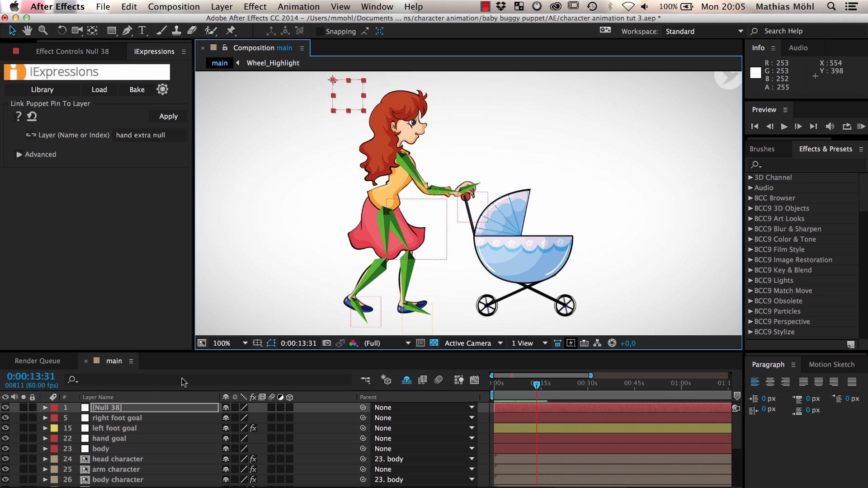
pyautogui.doubleClick(131, 408)
pyautogui.write('character master')
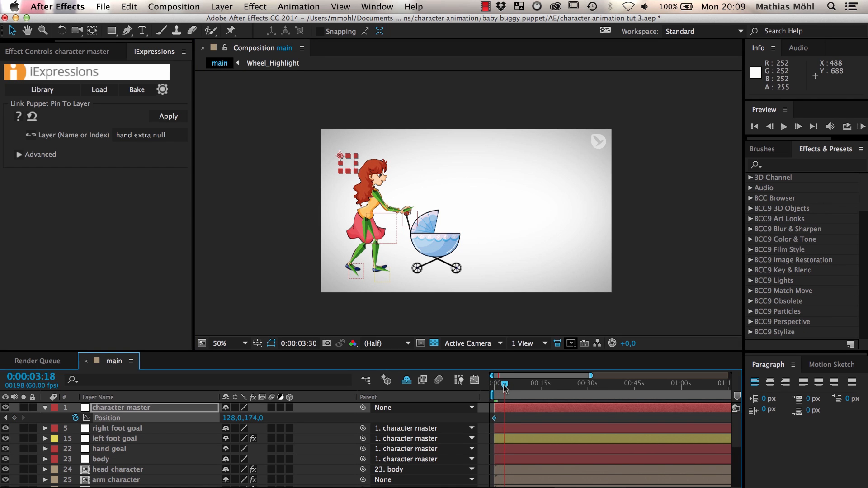
# - Scrub to the animation start to place the character master's position keyframe
pyautogui.moveTo(505, 386); pyautogui.dragTo(500, 385)
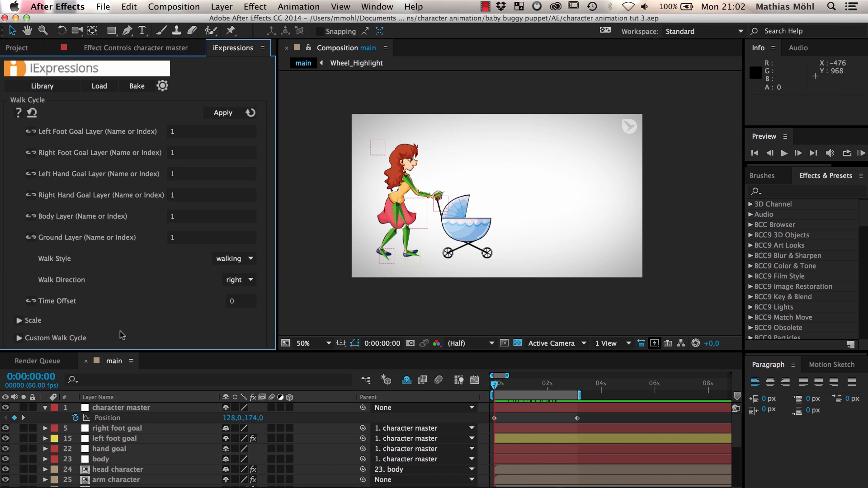
pyautogui.moveTo(190, 142)
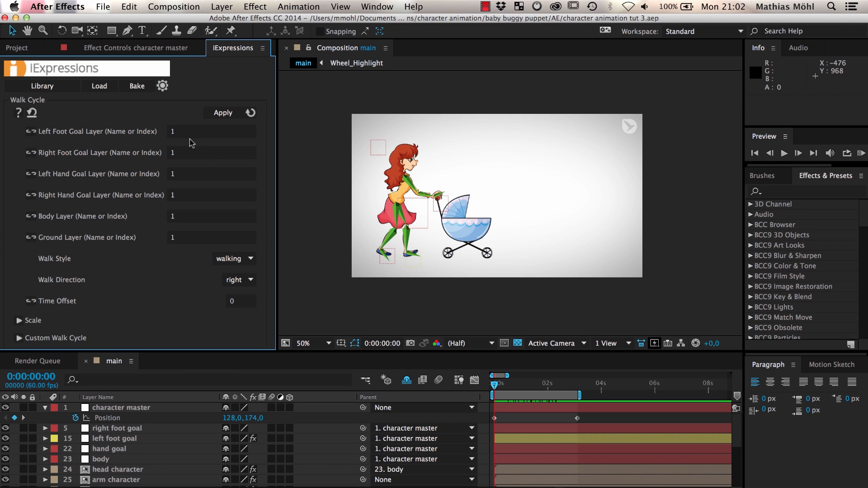
pyautogui.moveTo(412, 252)
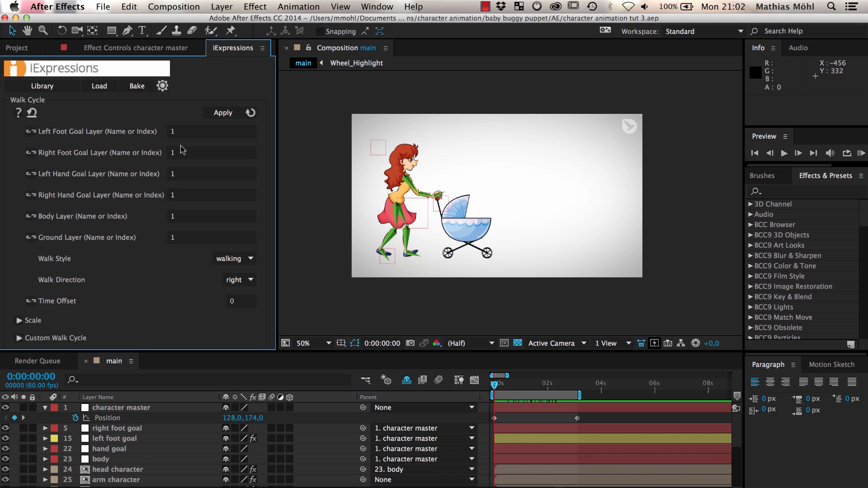
# - Make a solid with the Checkerboard effect and rename it ground
pyautogui.write('left foot goal')
pyautogui.write('right foot goal')
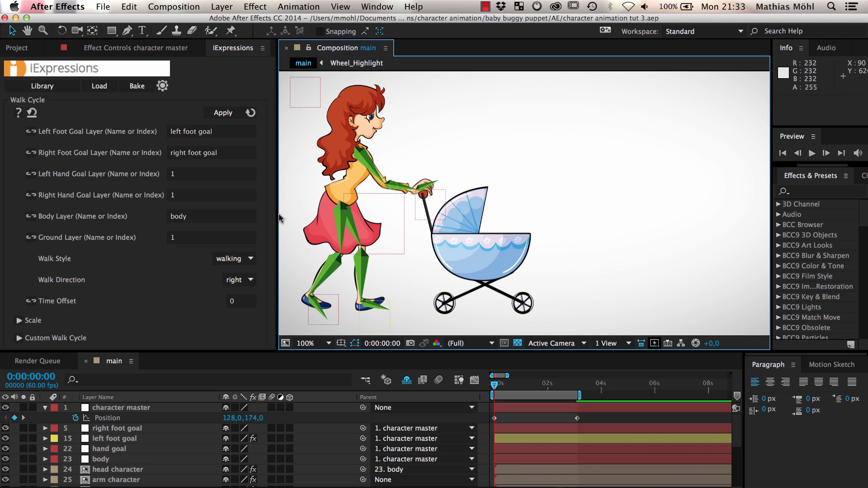
pyautogui.click(194, 153)
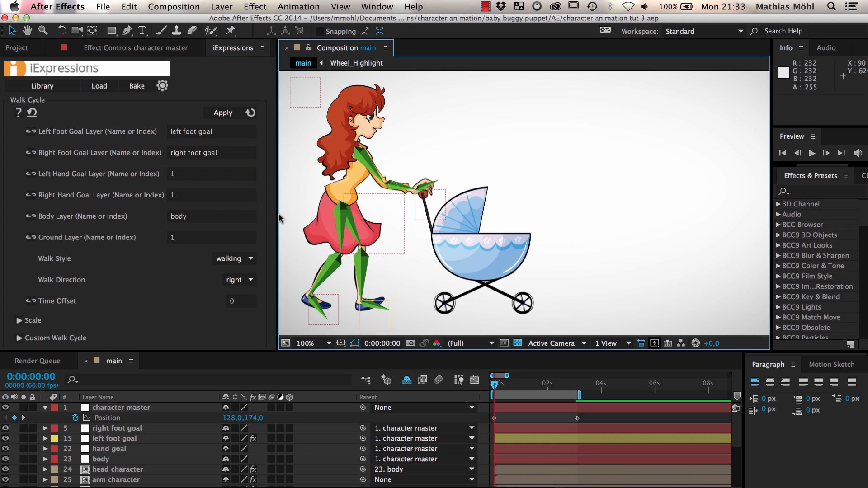
pyautogui.moveTo(185, 245)
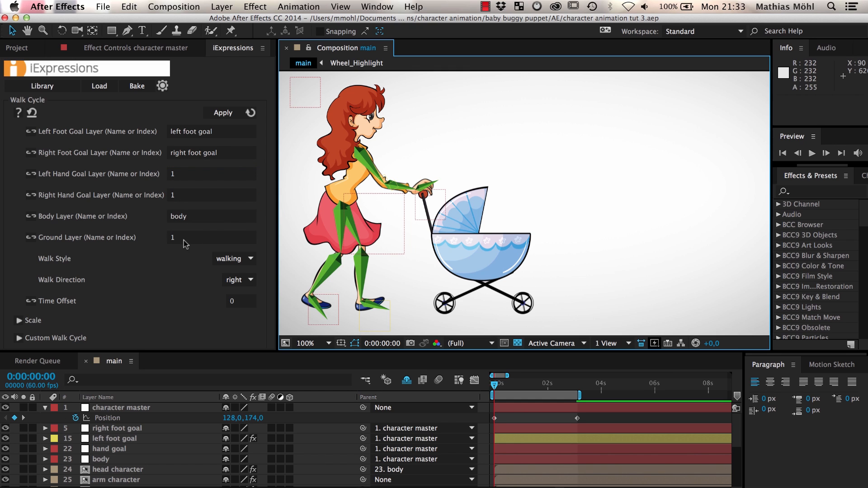
pyautogui.moveTo(198, 167)
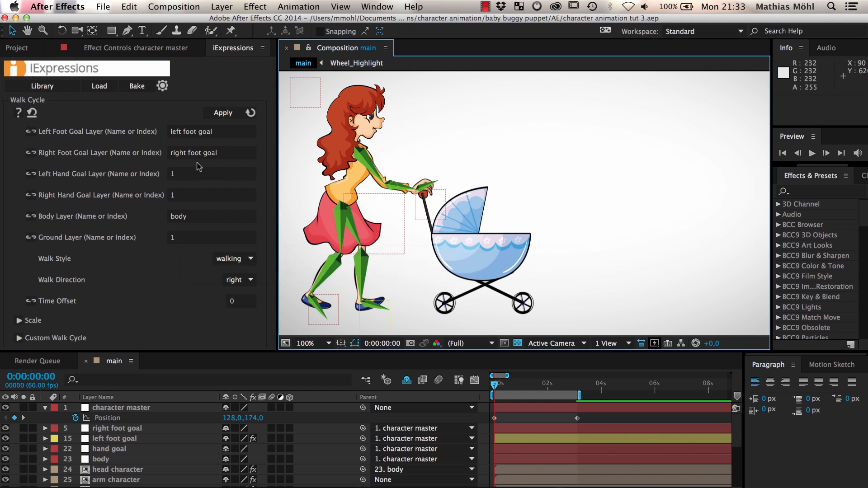
pyautogui.click(222, 6)
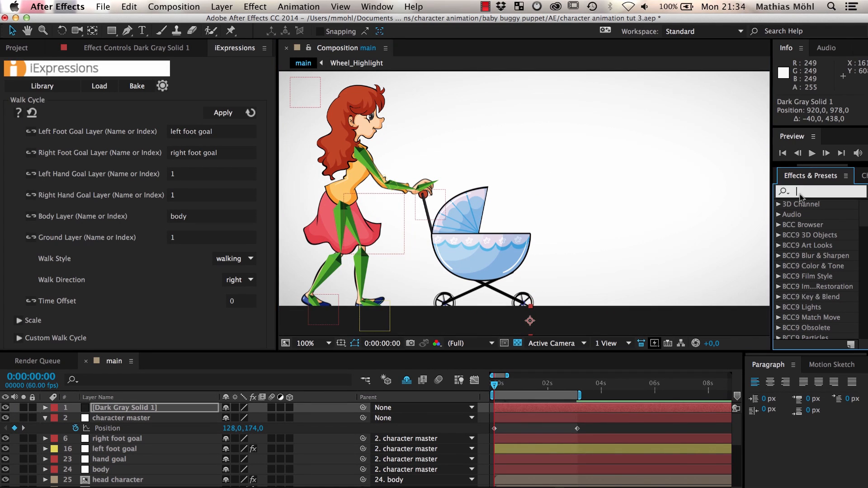
pyautogui.write('checker')
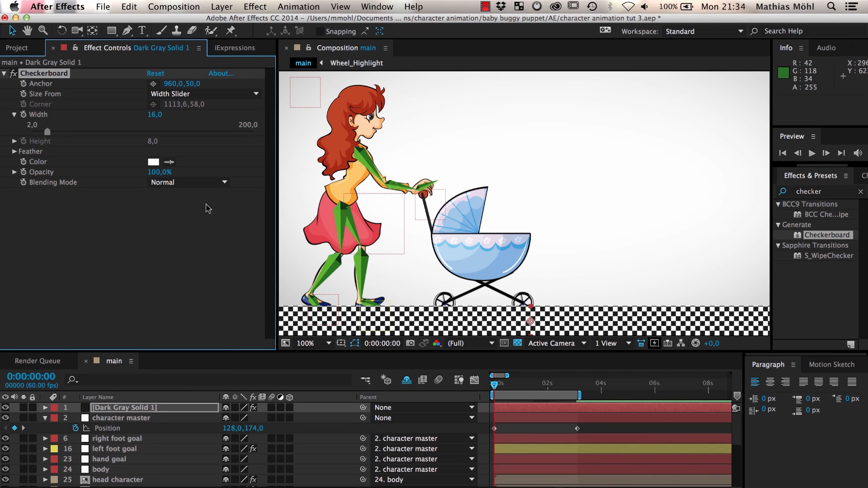
pyautogui.scroll(-3)
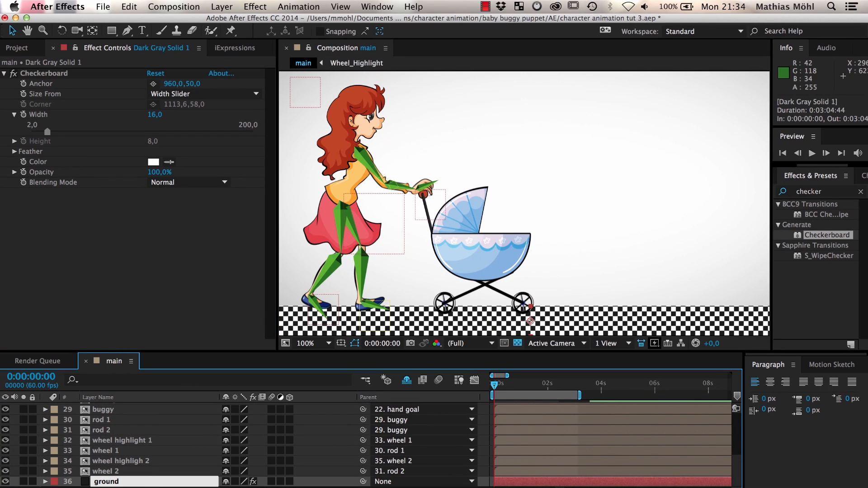
pyautogui.click(201, 48)
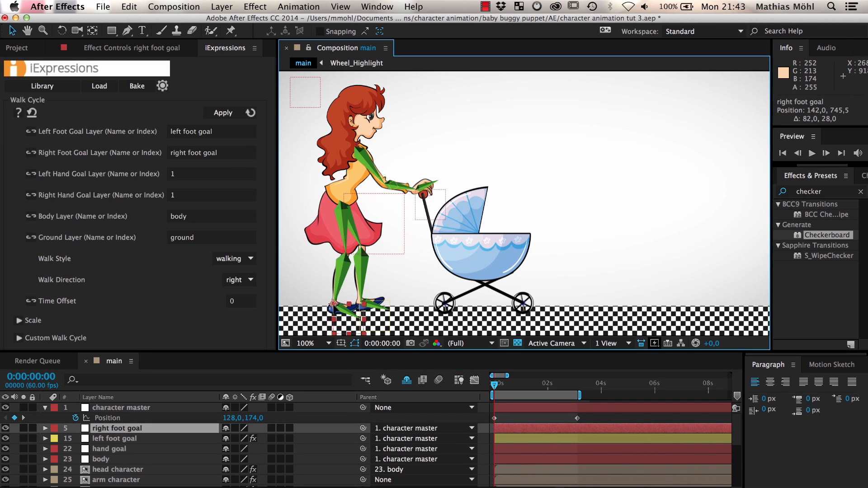
# - Select the right foot goal and left foot goal layers for the Walk Cycle
pyautogui.click(115, 437)
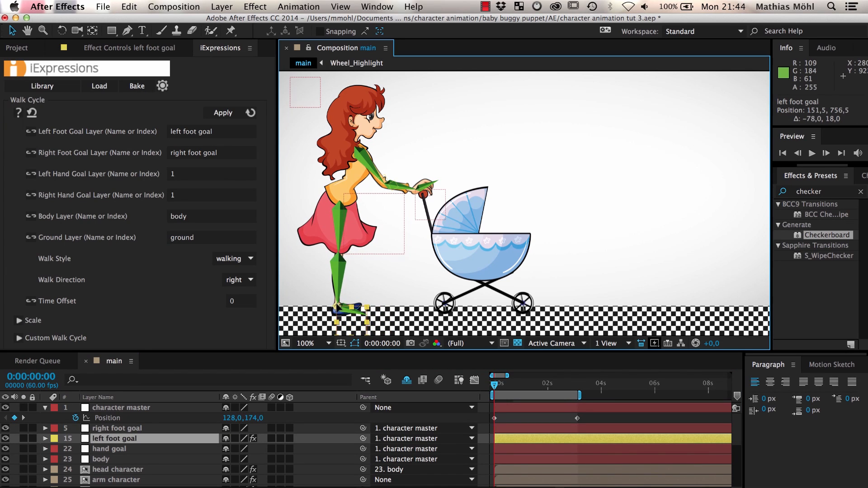
pyautogui.click(116, 427)
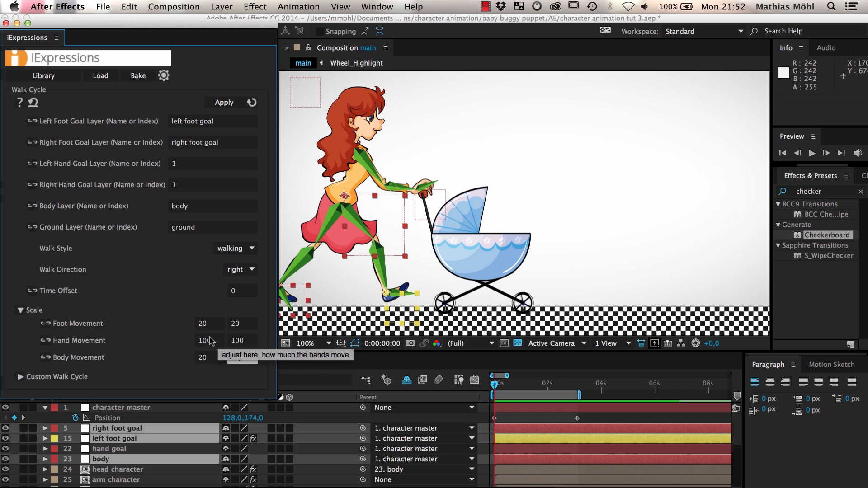
# - Set Body Movement to 20, 20, apply the Walk Cycle, then reduce the foot movement value
pyautogui.click(241, 357)
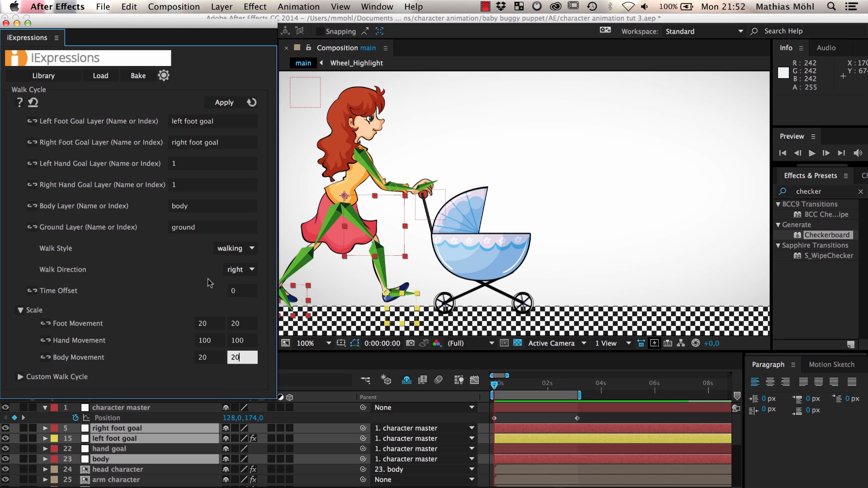
pyautogui.click(223, 102)
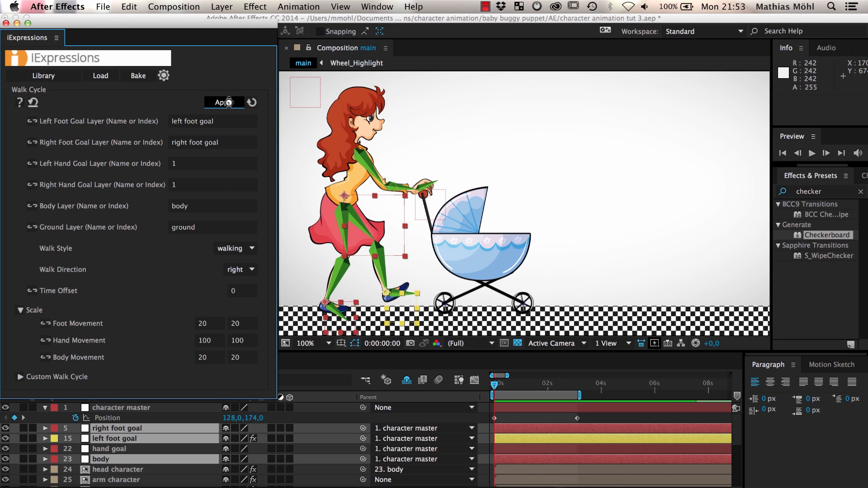
pyautogui.click(811, 153)
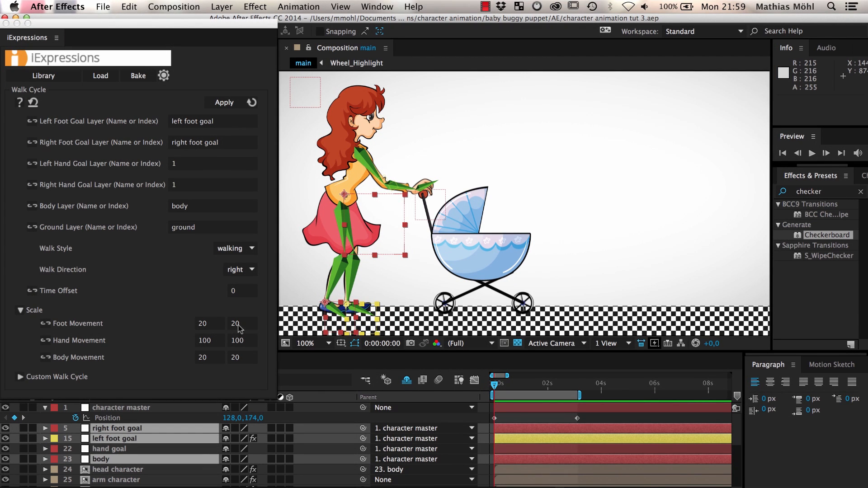
pyautogui.click(235, 324)
pyautogui.write('5')
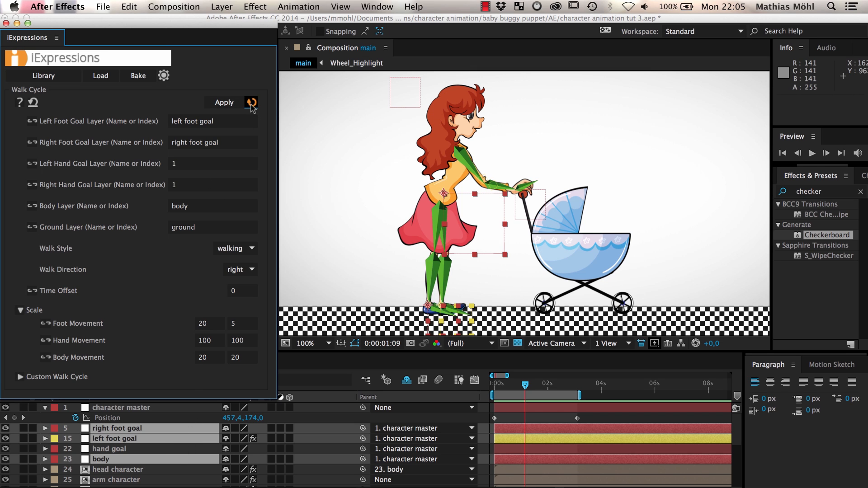
pyautogui.moveTo(205, 326)
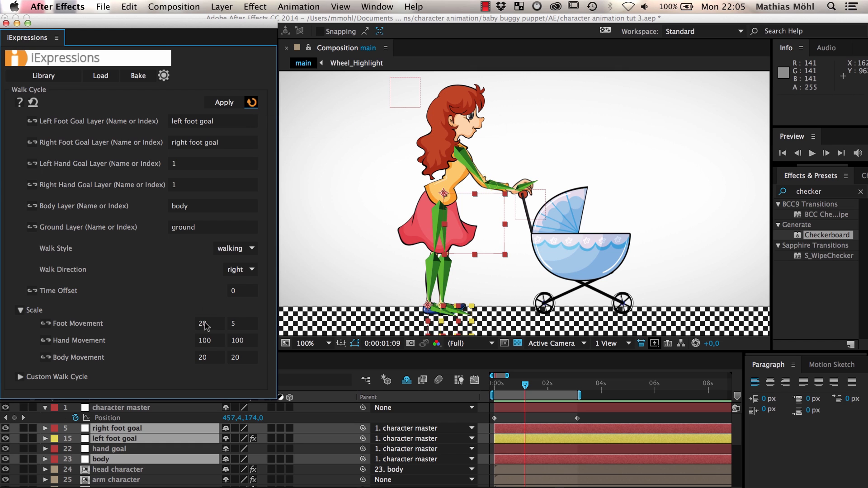
pyautogui.moveTo(241, 329)
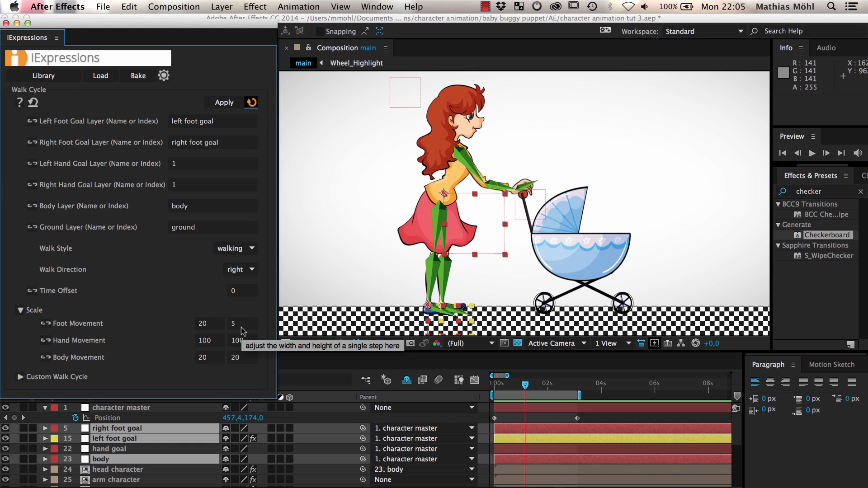
# - Set Foot Movement scale to 20 by 20 and Body Movement scale to 20 by 80
pyautogui.click(243, 324)
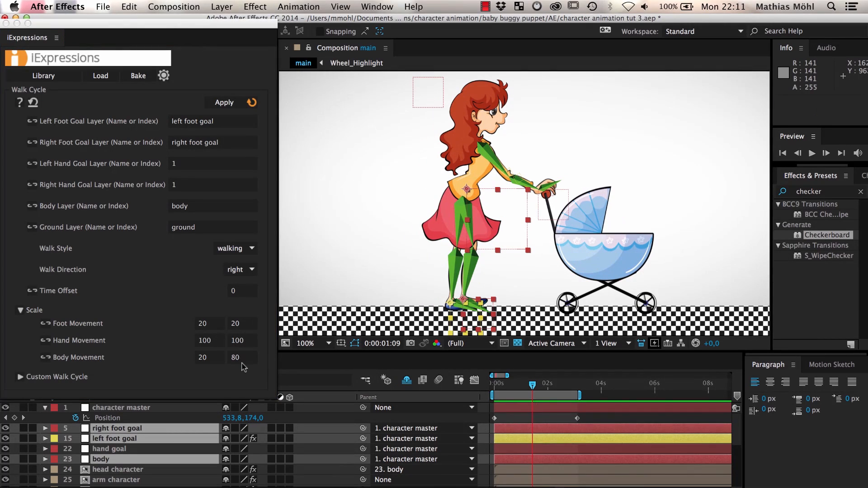
pyautogui.click(235, 357)
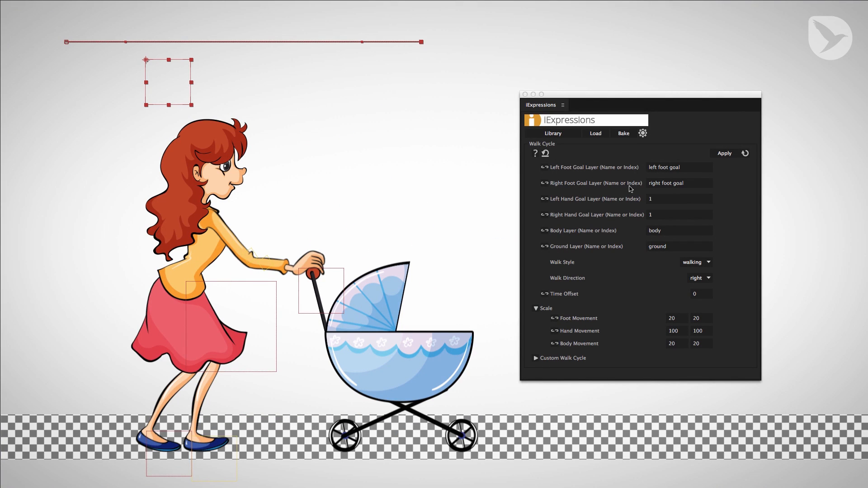
pyautogui.moveTo(704, 172)
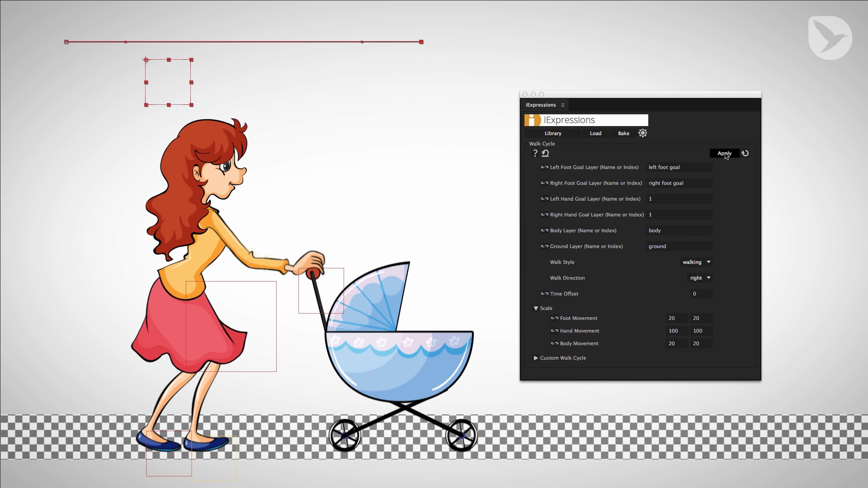
pyautogui.moveTo(724, 155)
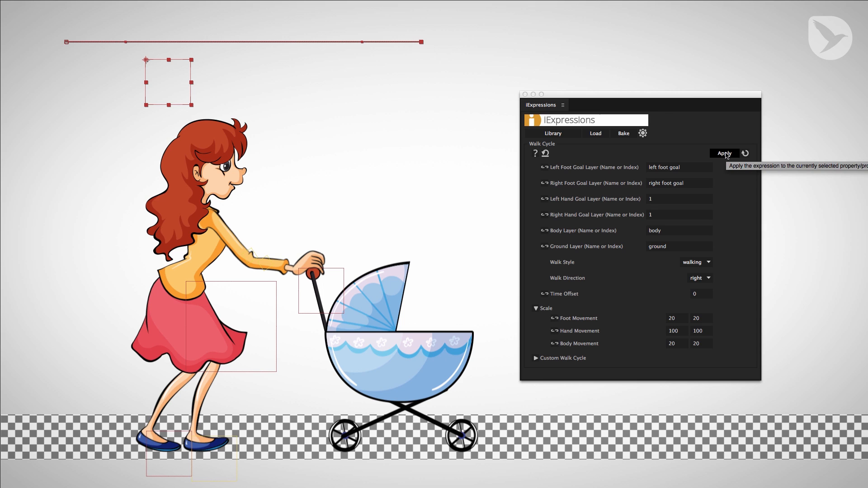
pyautogui.moveTo(716, 344)
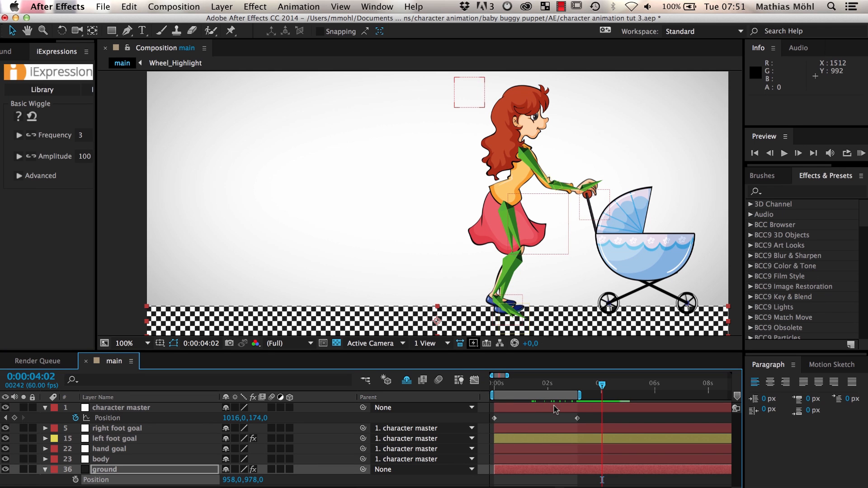
pyautogui.moveTo(546, 430)
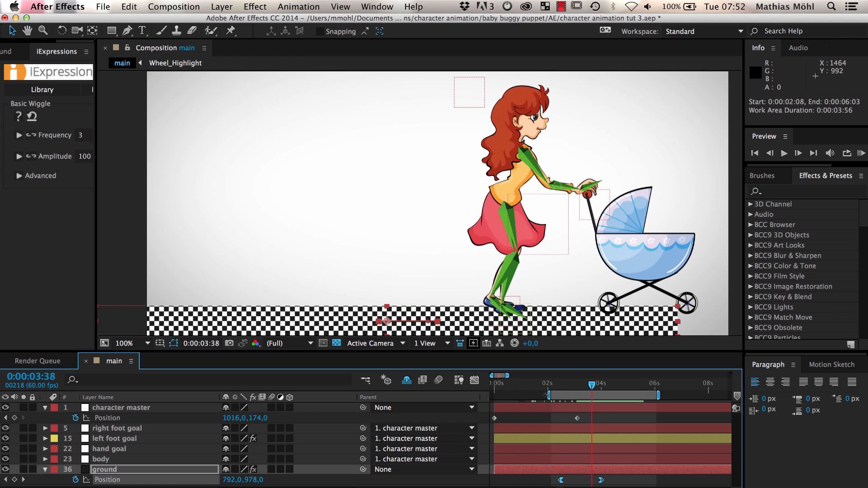
# - RAM preview the walk over the shortened work area with the sliding ground strip
pyautogui.click(784, 154)
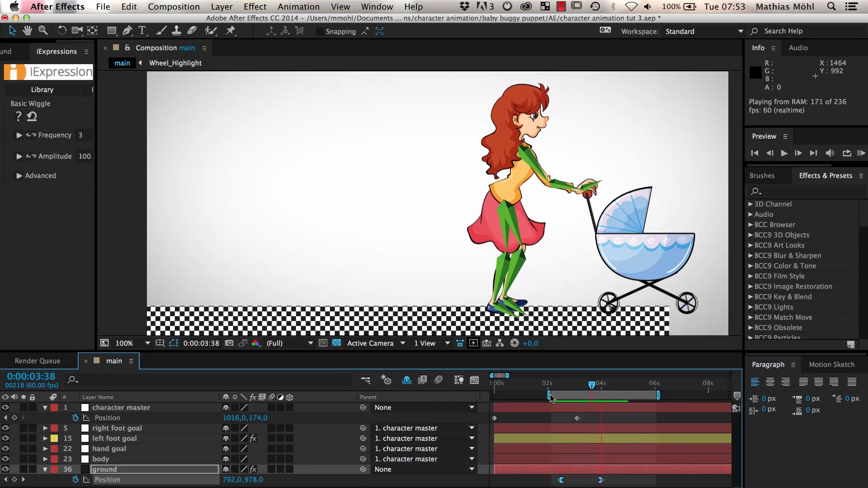